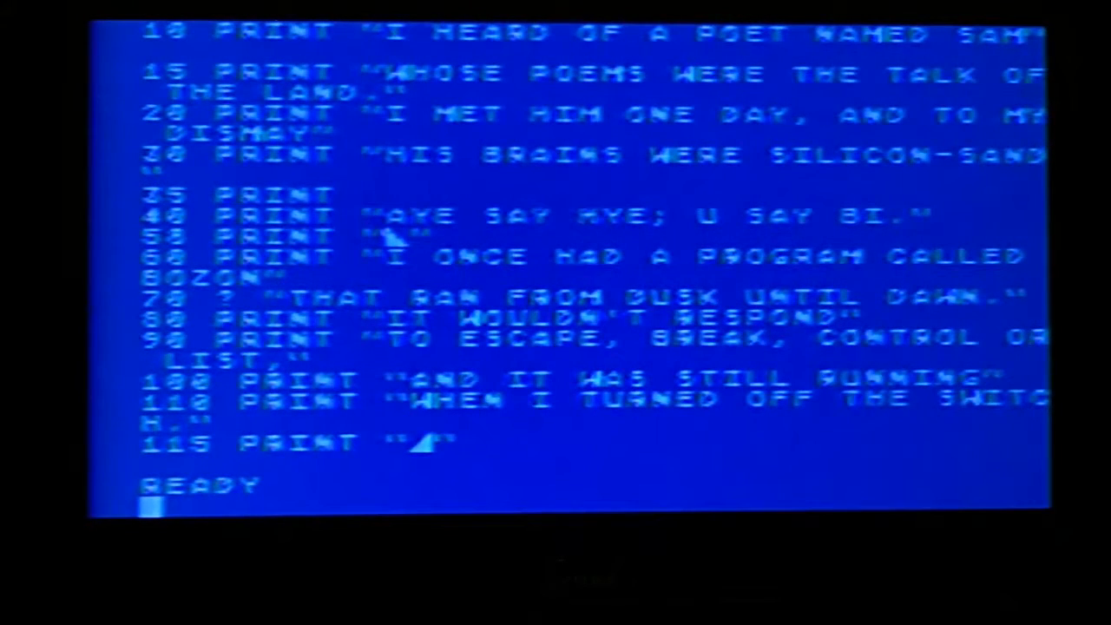
Enter SAVE "D:POEM.BAS" to store the limerick program on disk
type("SAVE")
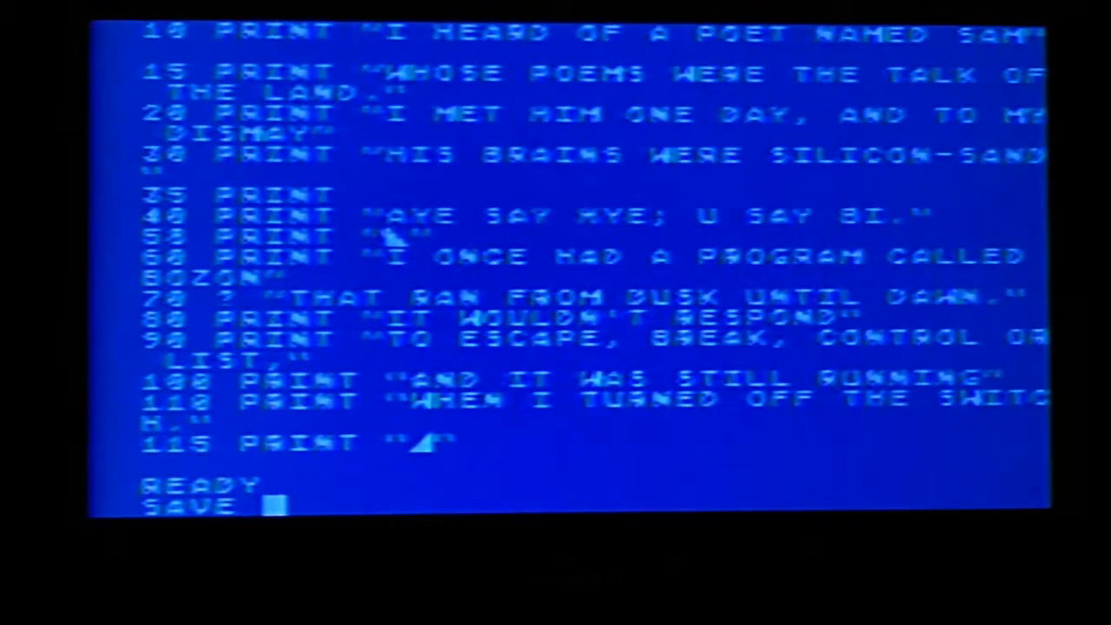
type("\"")
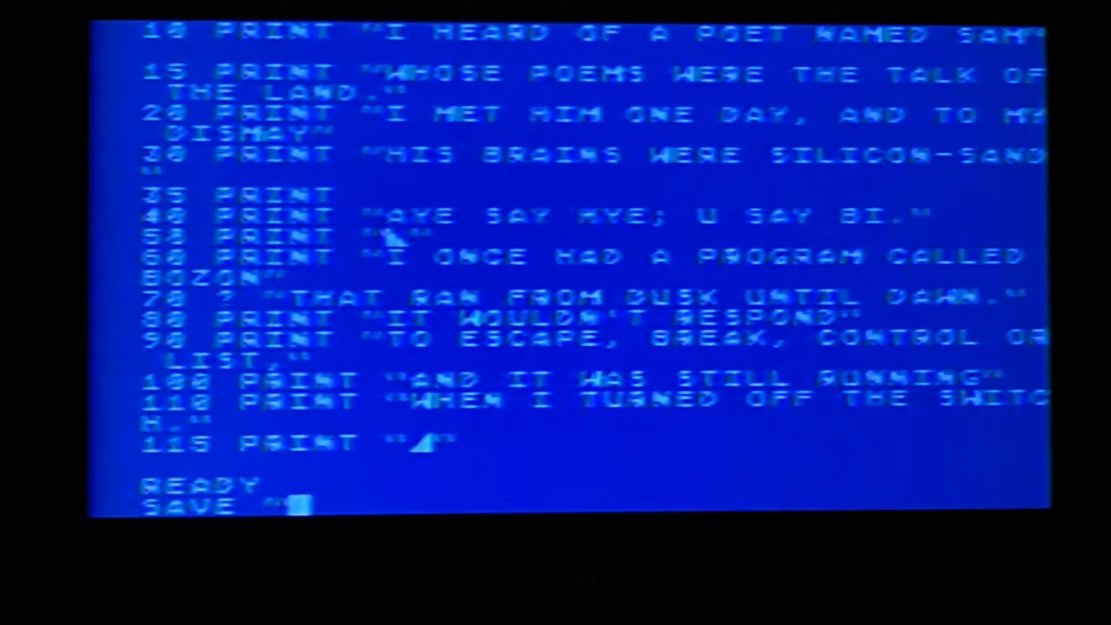
type("D")
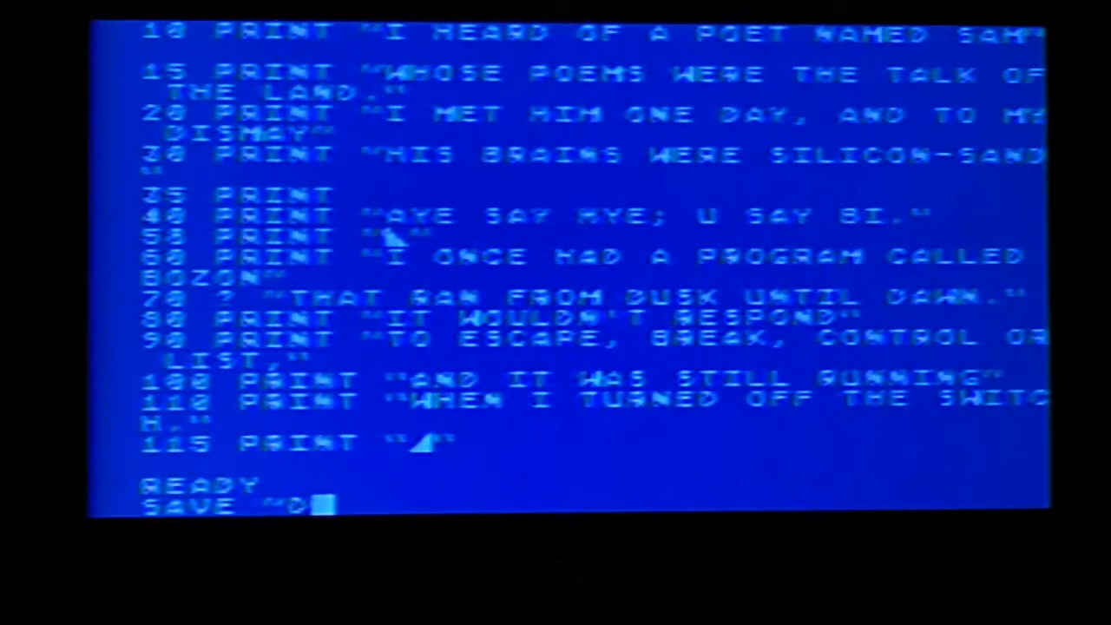
type(":")
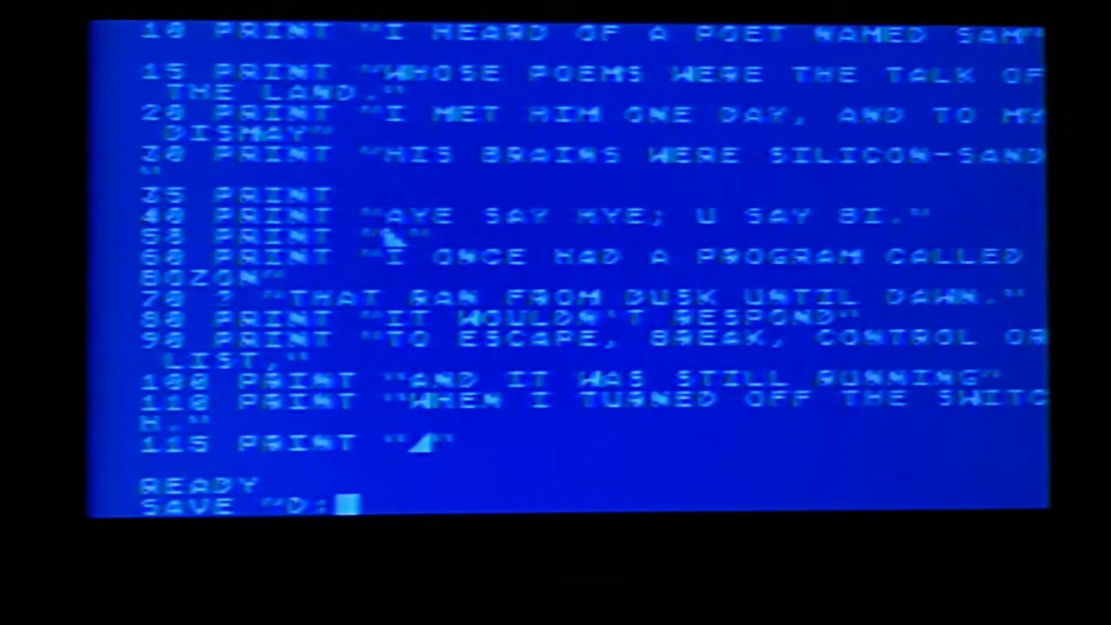
type("POE")
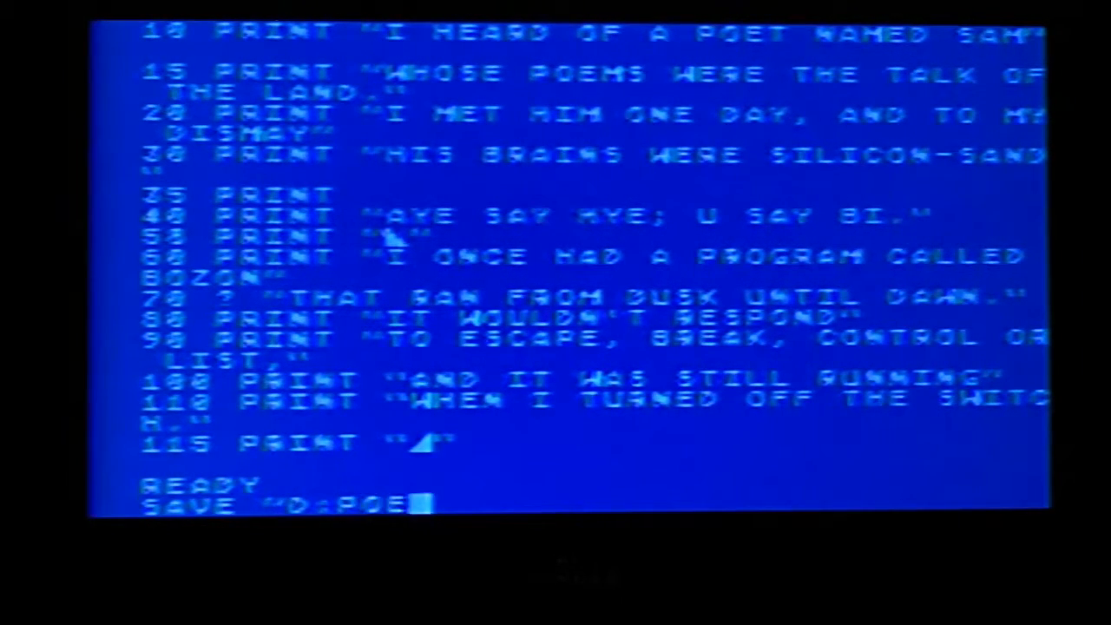
type("M.")
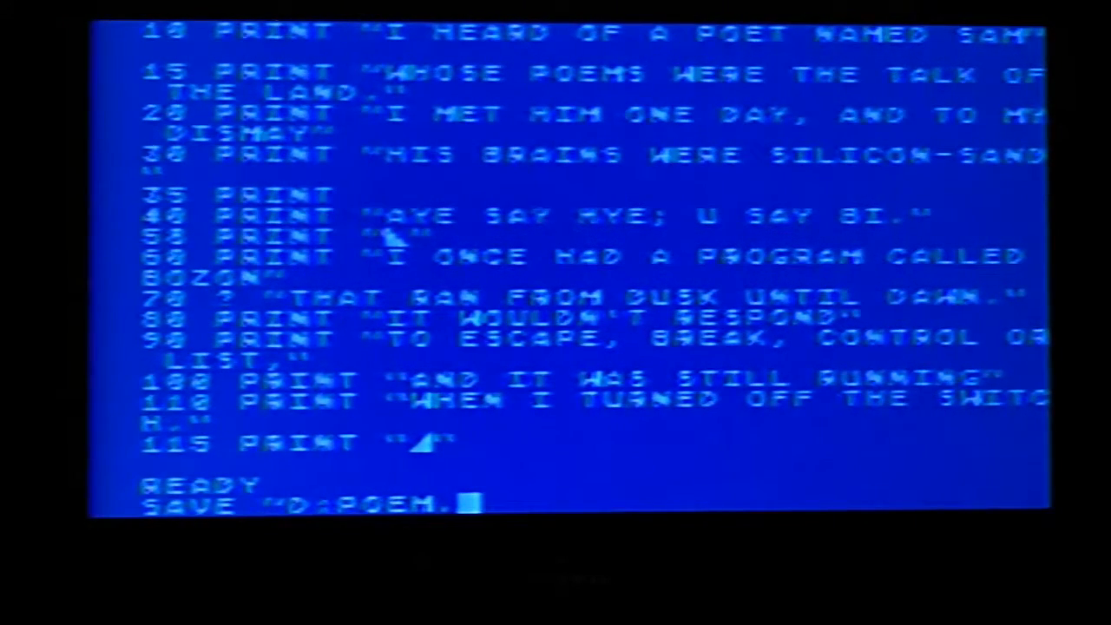
type("BAS")
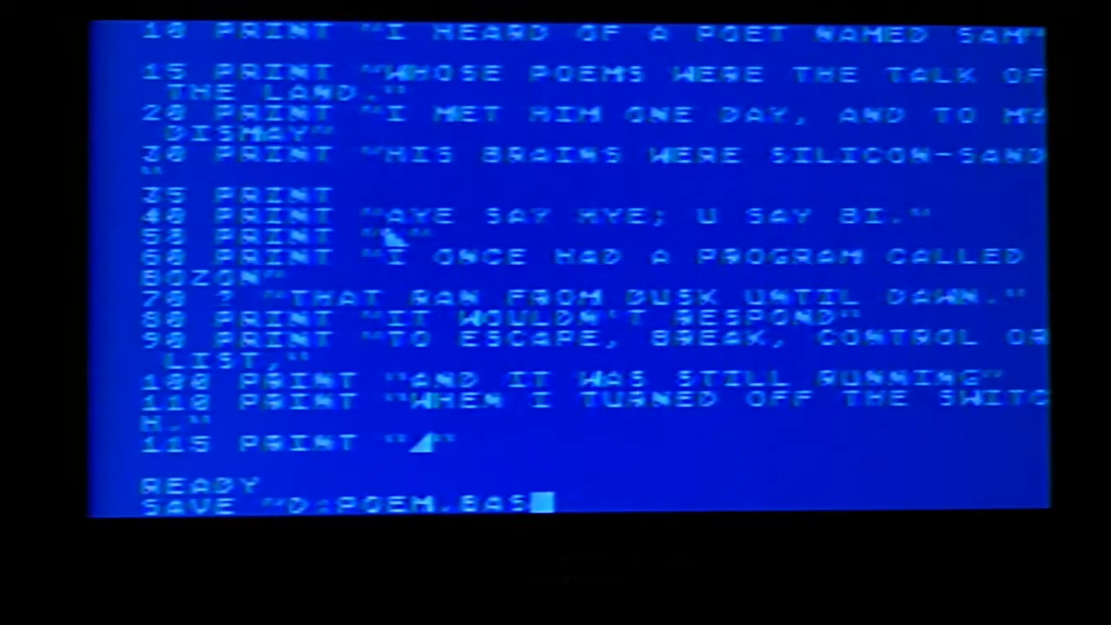
type("\"")
type("110 PRINT \"CONGRATULATIONS!")
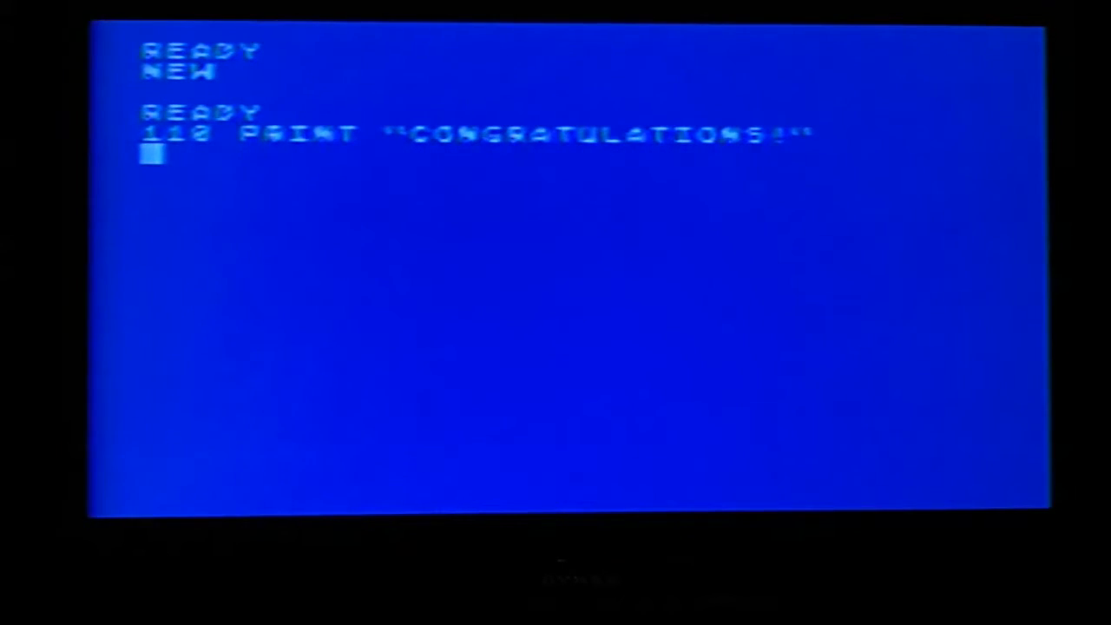
Enter line 120 GOTO 110 so the program loops back to the print line
type("120 GOTO 110")
type("LIST")
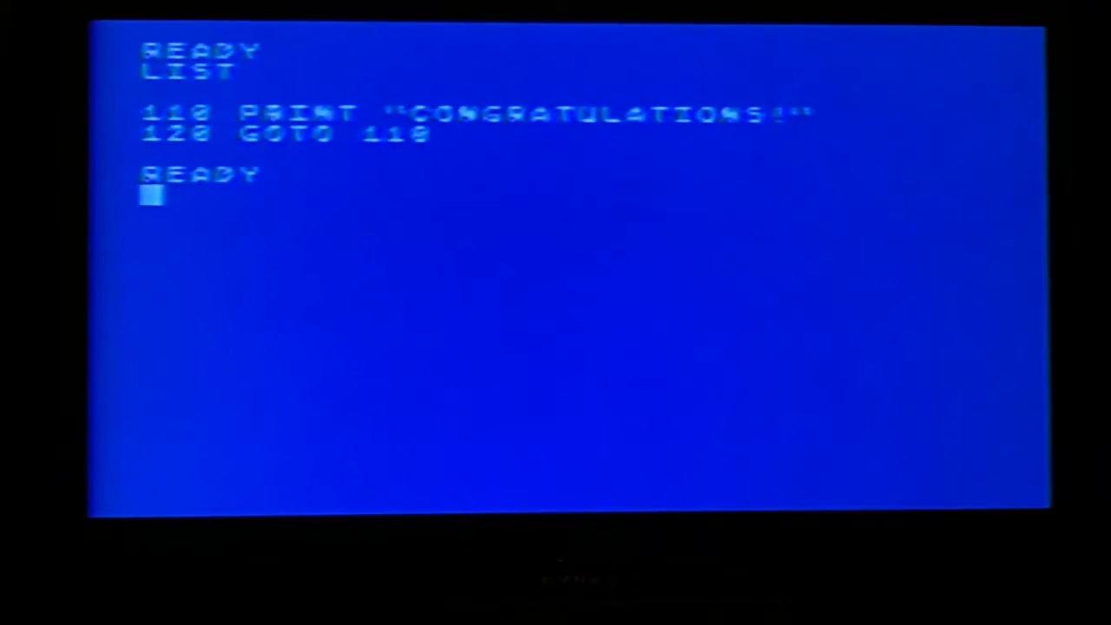
List line 110, end it with a comma, and RUN the endless CONGRATULATIONS! loop
type("L")
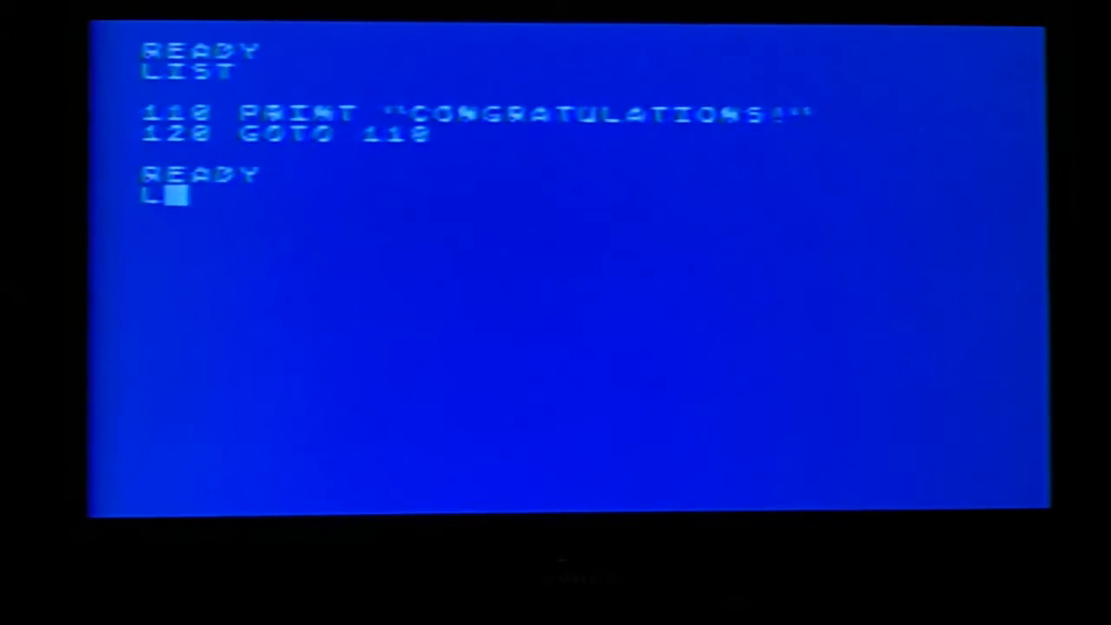
key("Return")
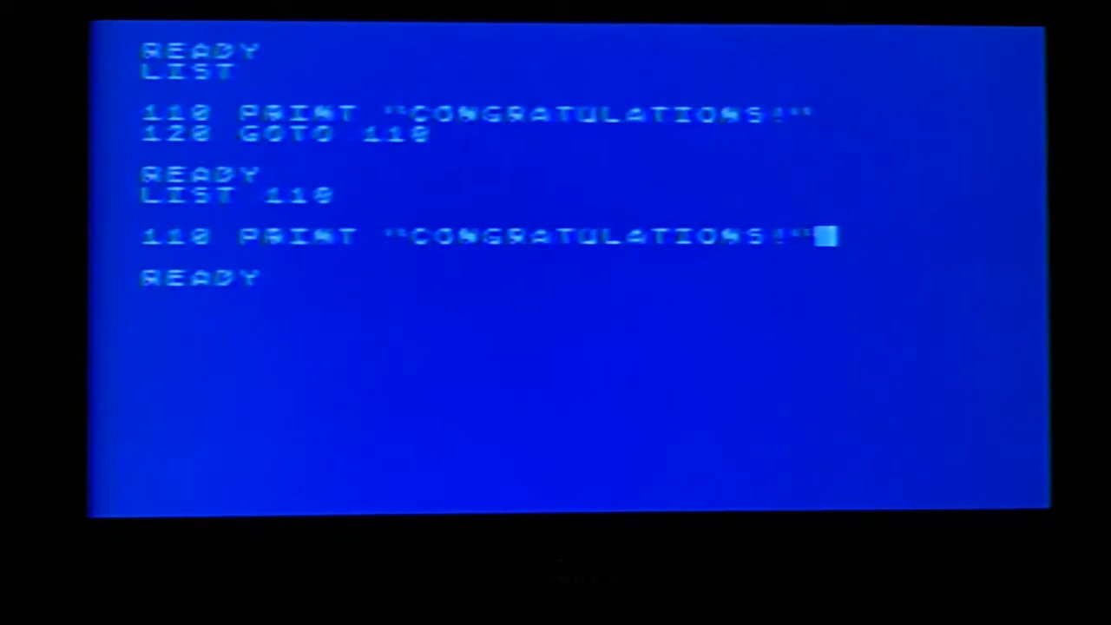
type(",")
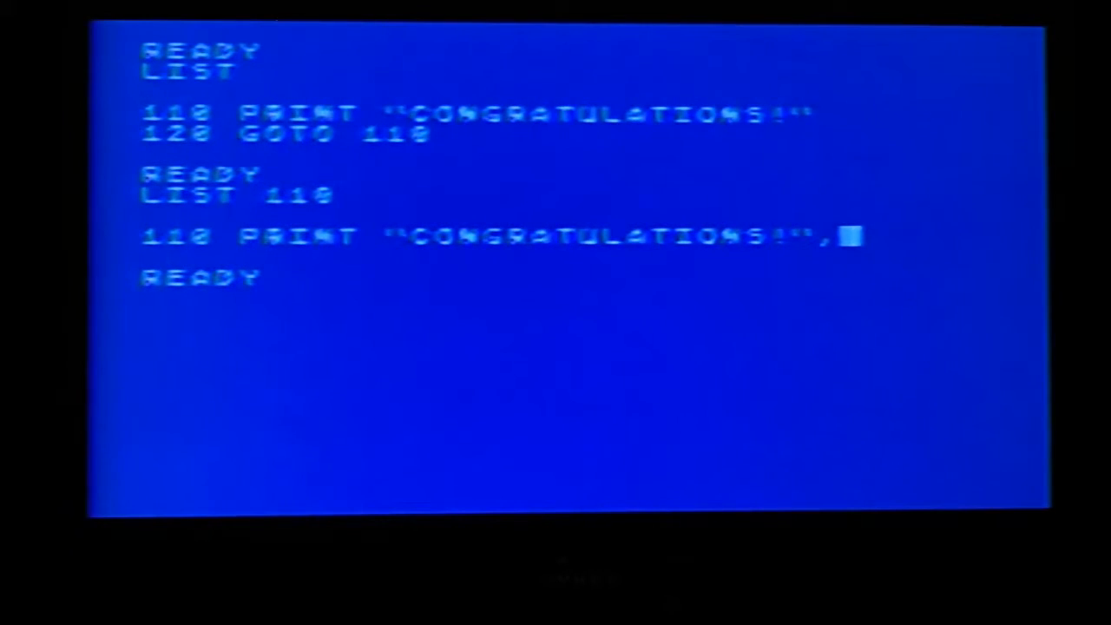
type("RUN")
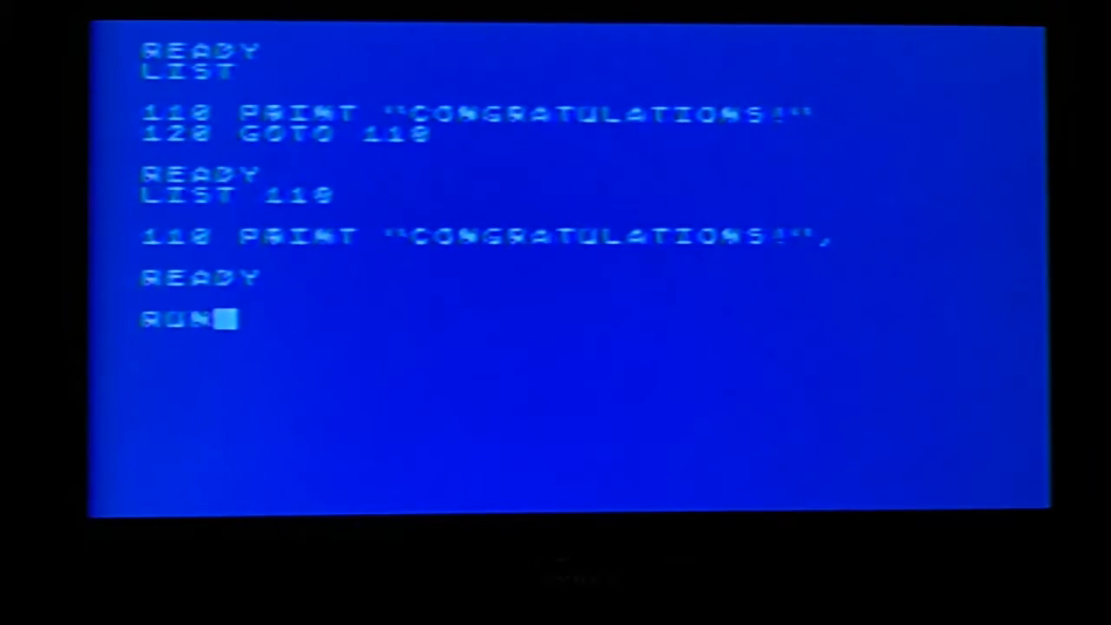
key("Return")
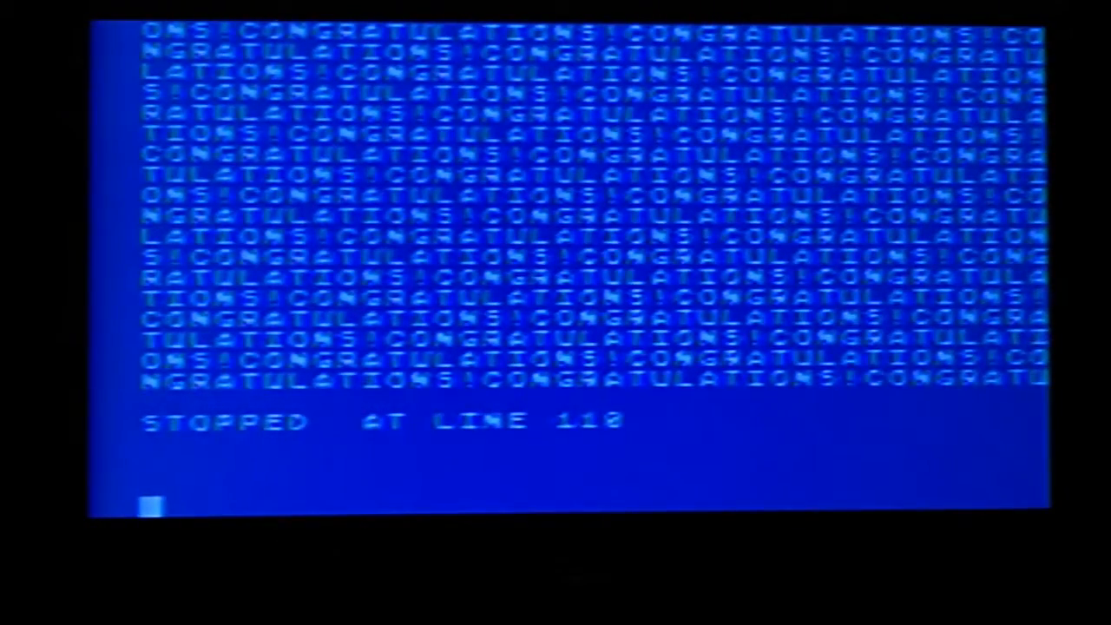
Edit line 110 to PRINT "CONGRATULATIONS " with a closing semicolon
type("LIST 1")
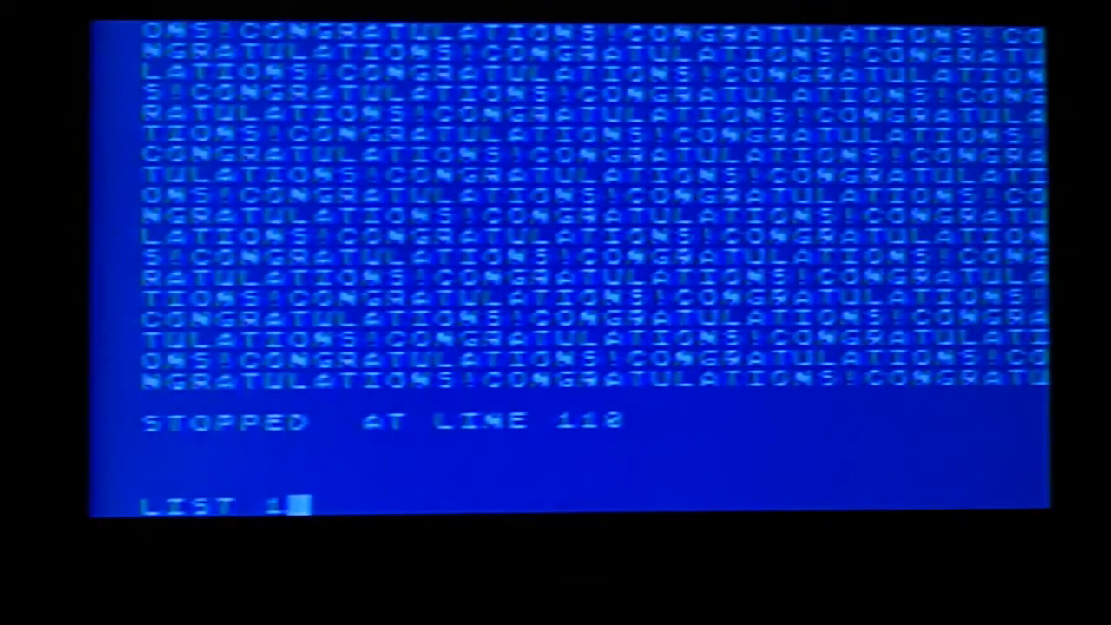
key("Return")
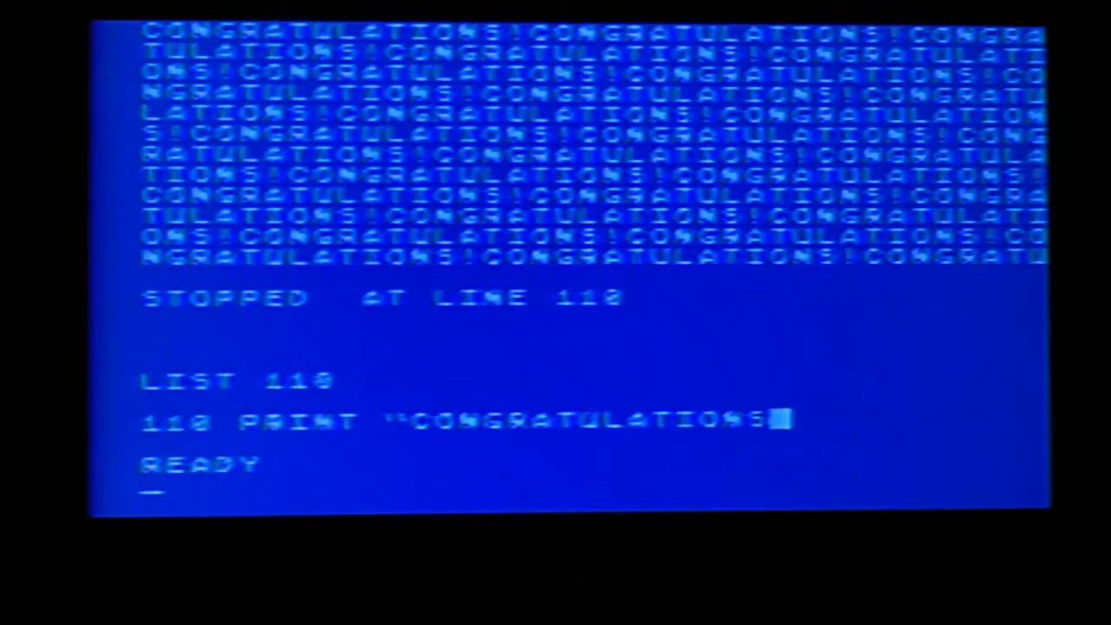
type("2")
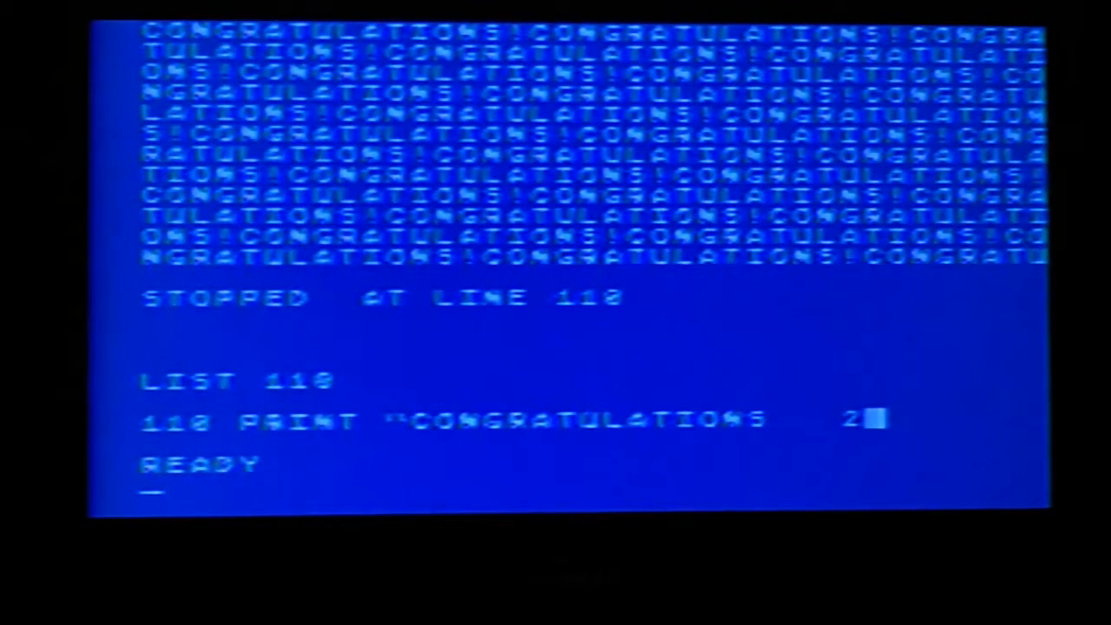
type(";")
type("PRINT F")
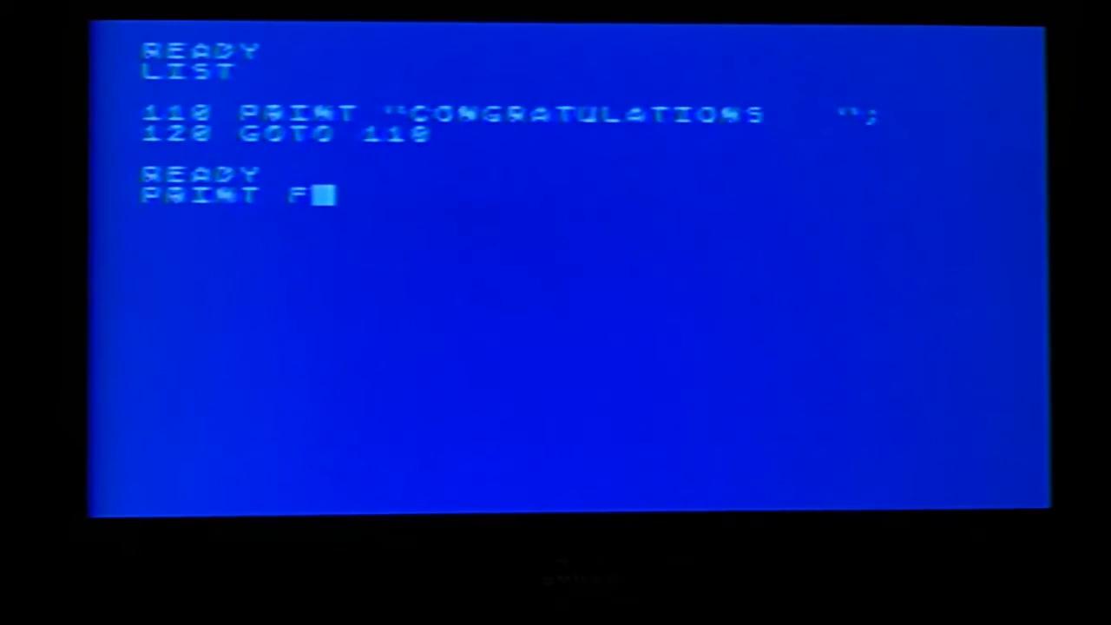
Type PRINT FRE(0) below the listing, then delete it without running
type("RE")
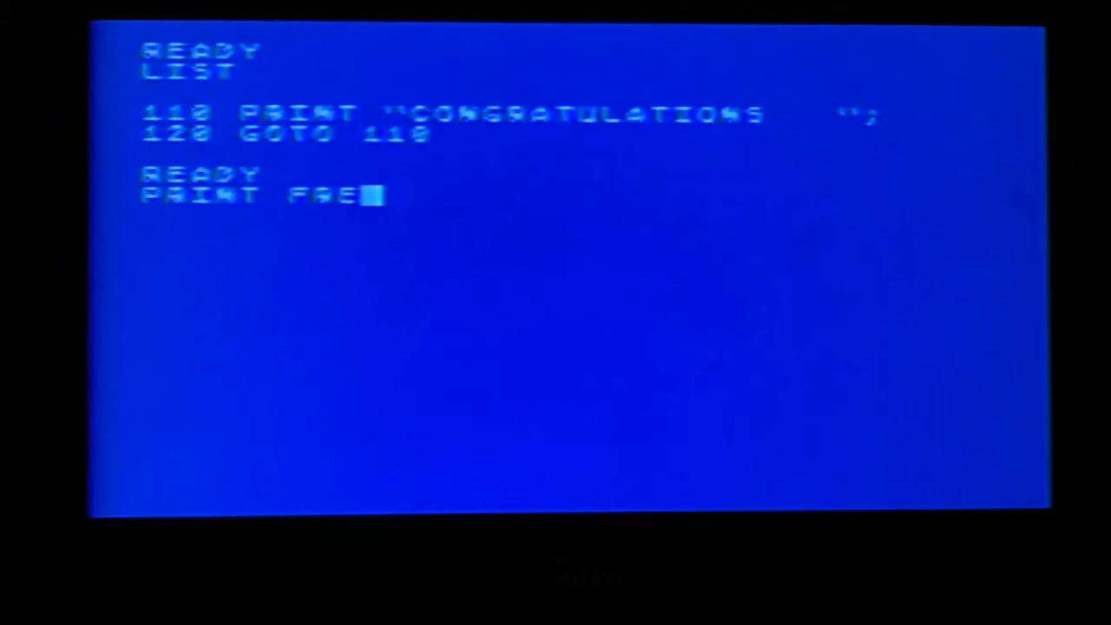
type("(0)")
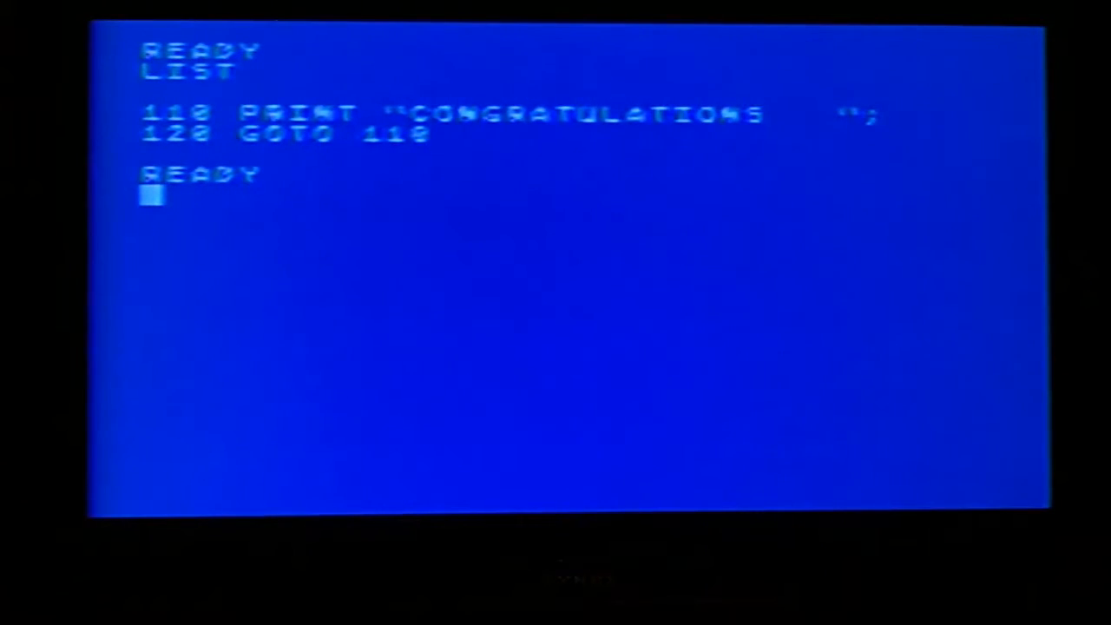
Retype line 110 as PRINT "CONGRATULATIONS!":PRINT "YOU JUST WON THE LOTTERY." and run it
type("110 PRINT\"C")
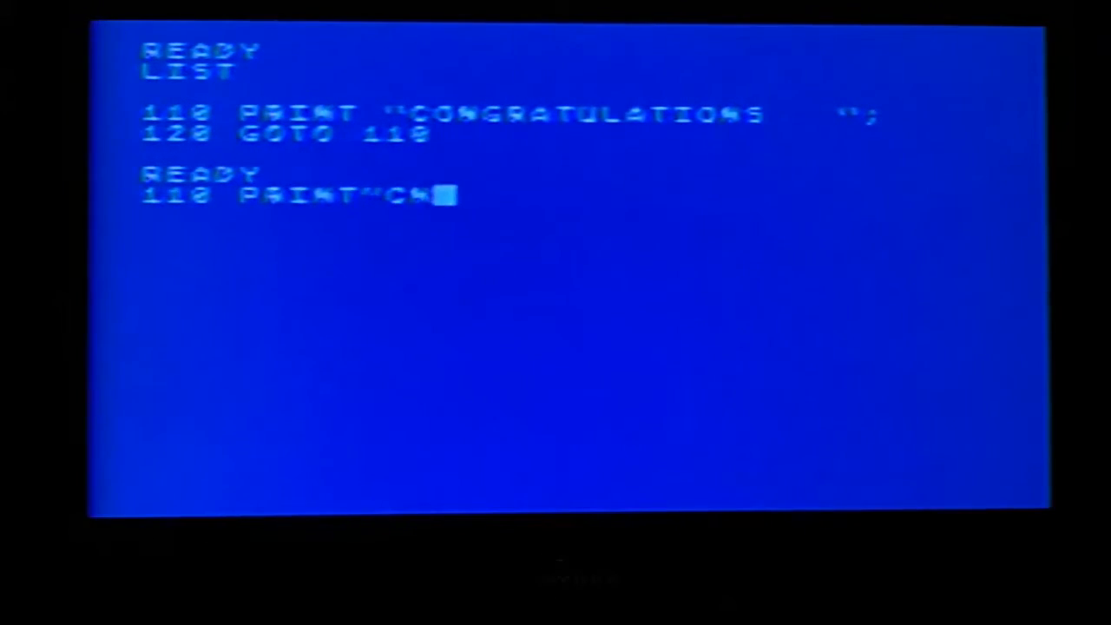
type("ONGRATULA")
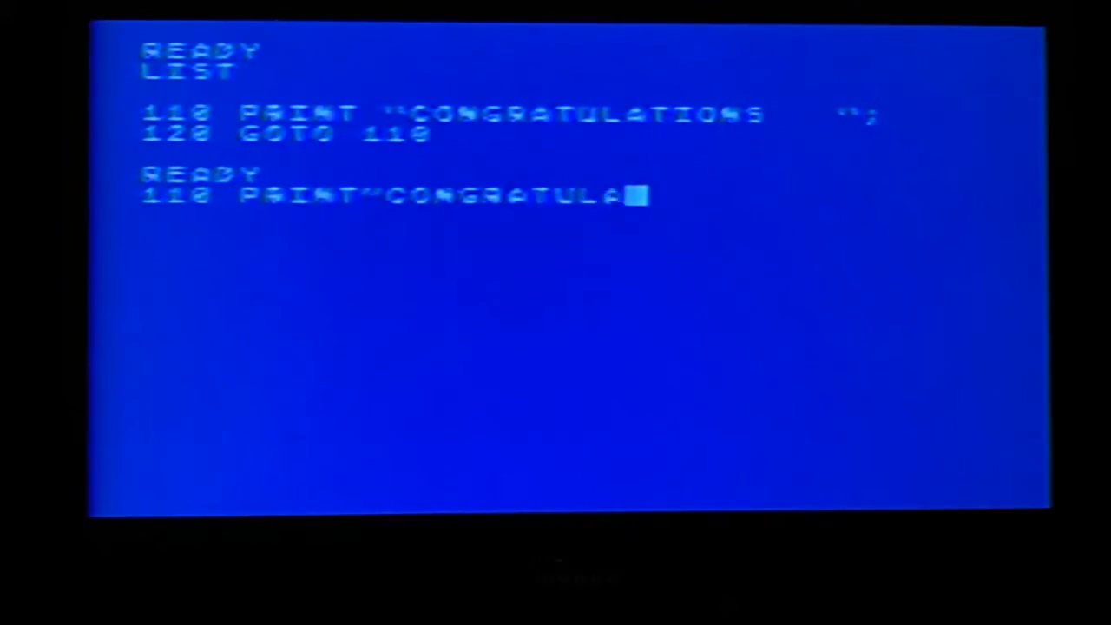
type("TIONS\"")
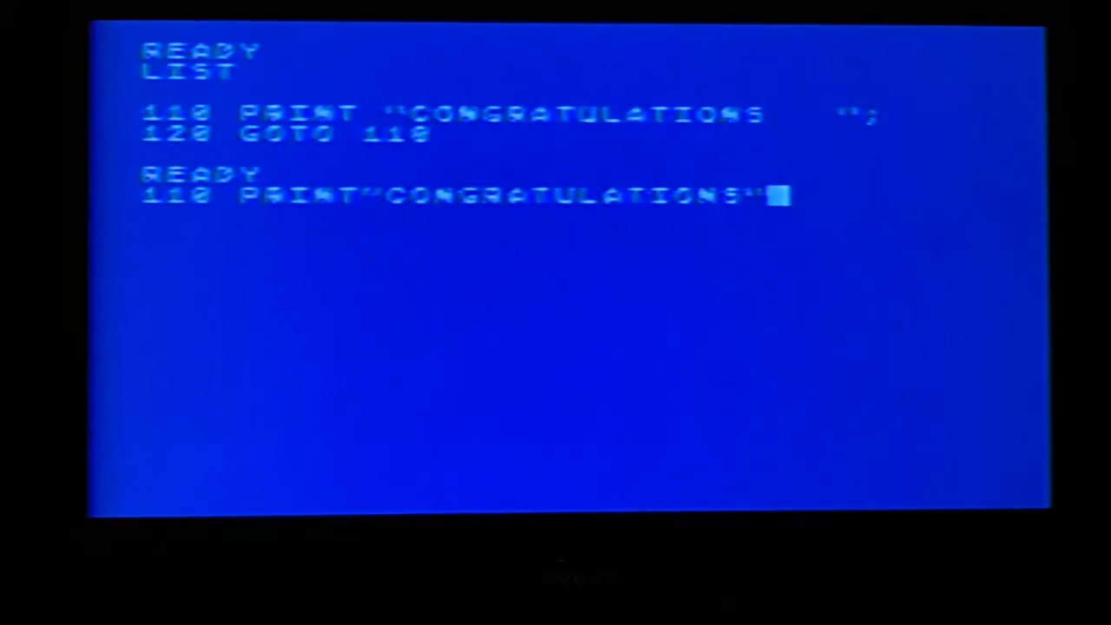
key("backspace")
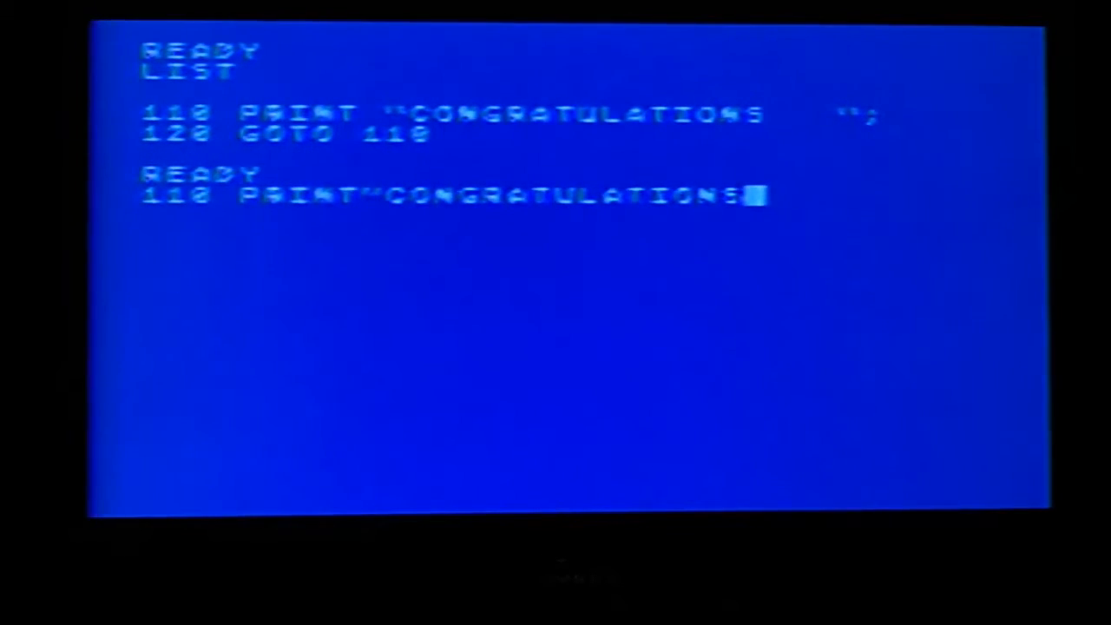
type("!\":")
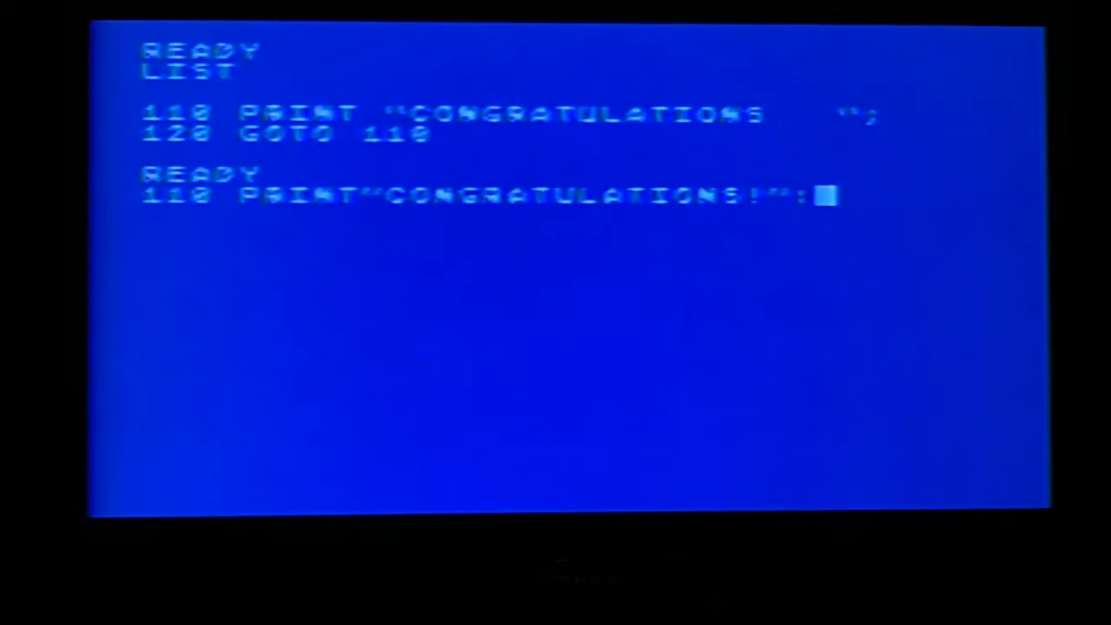
type("PRINT \"")
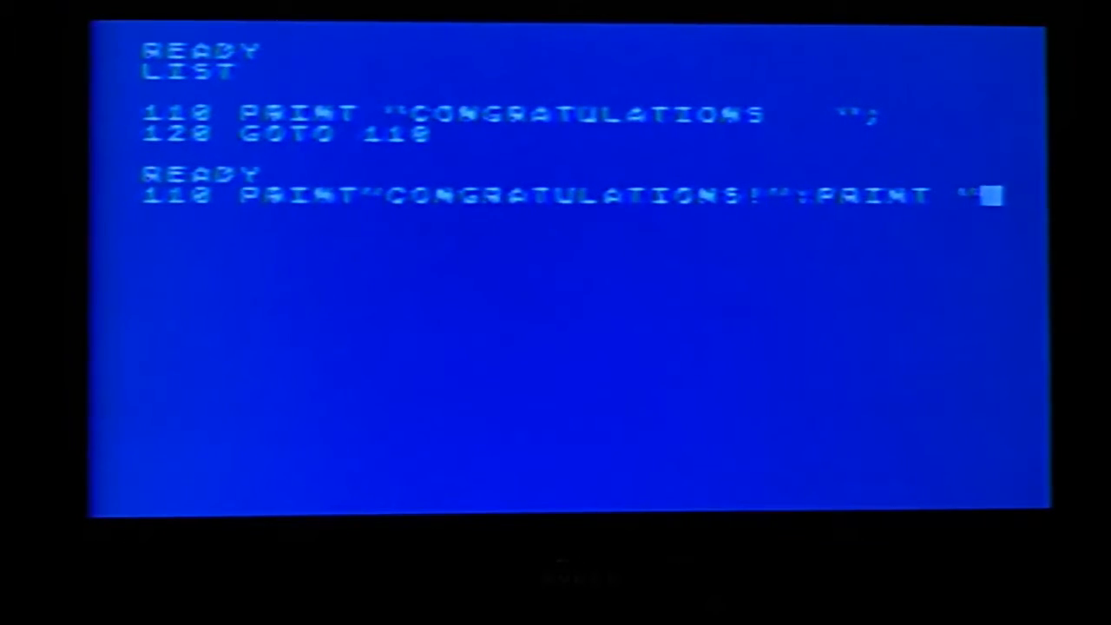
key("Return")
type("LIST")
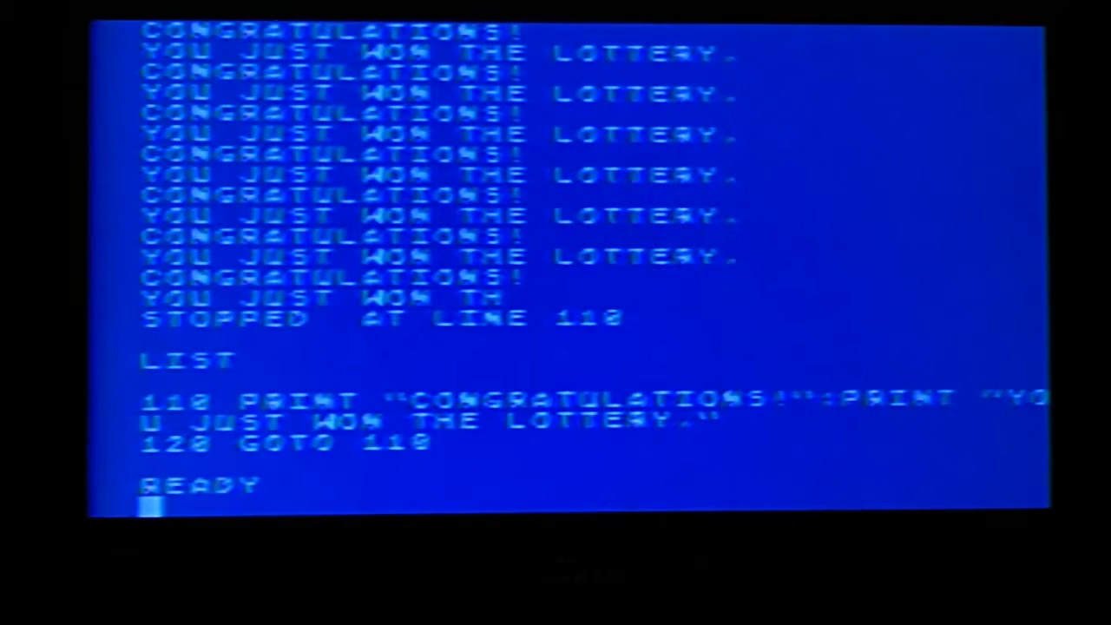
Enter 110 PRINT:PRINT "CONGRATULATIONS!" and list the program
type("110 PRINT:PRINT")
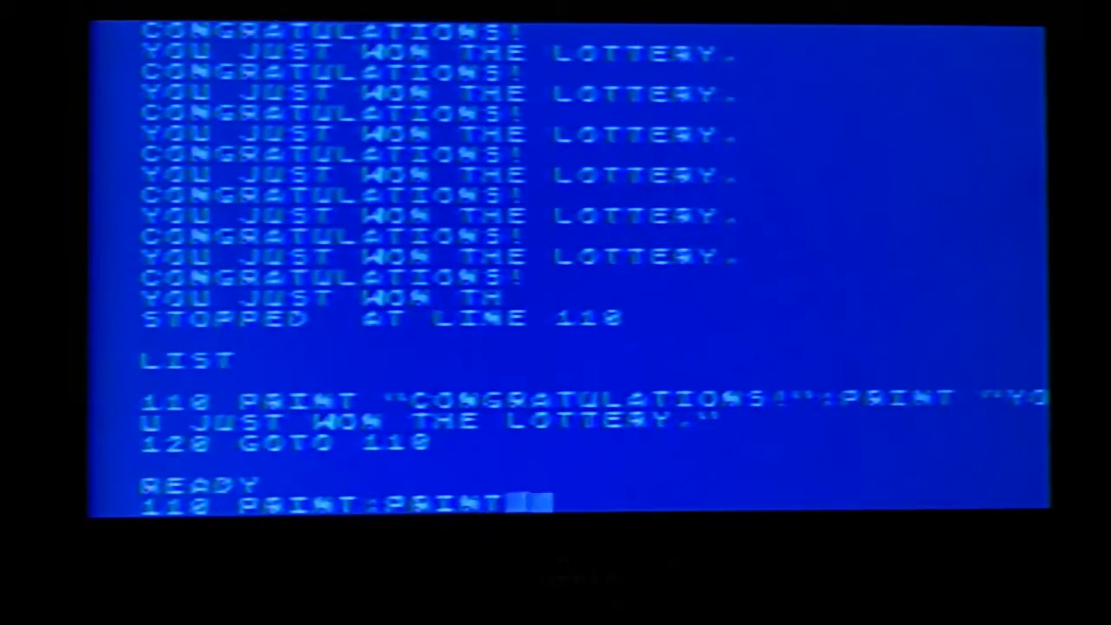
type("\"CONGRATULATIONS!")
type("LI")
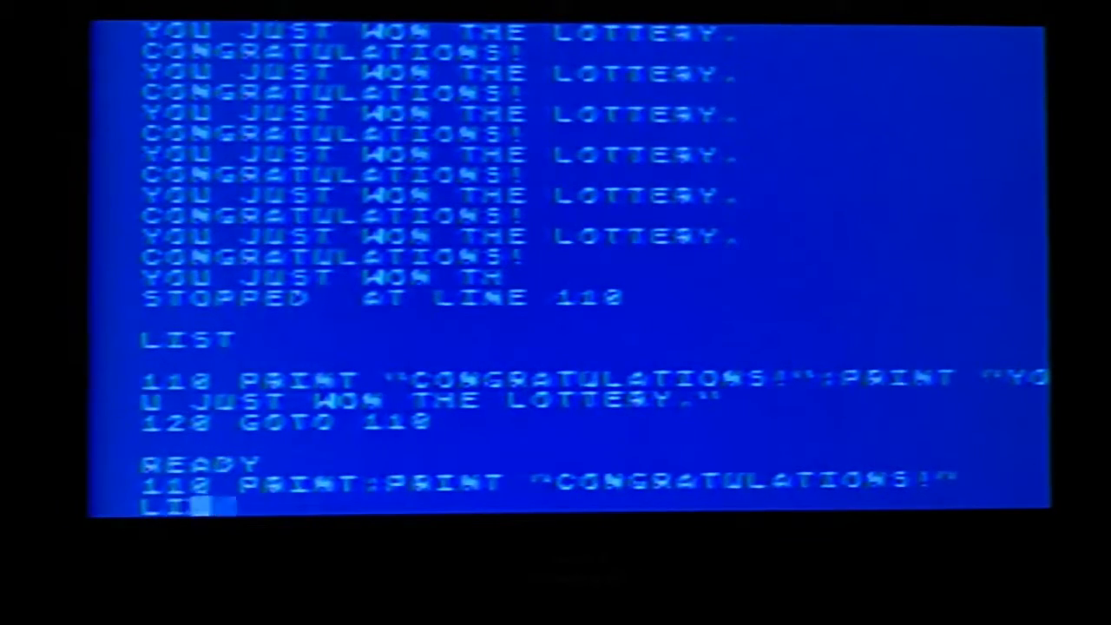
key("Return")
type("NEW")
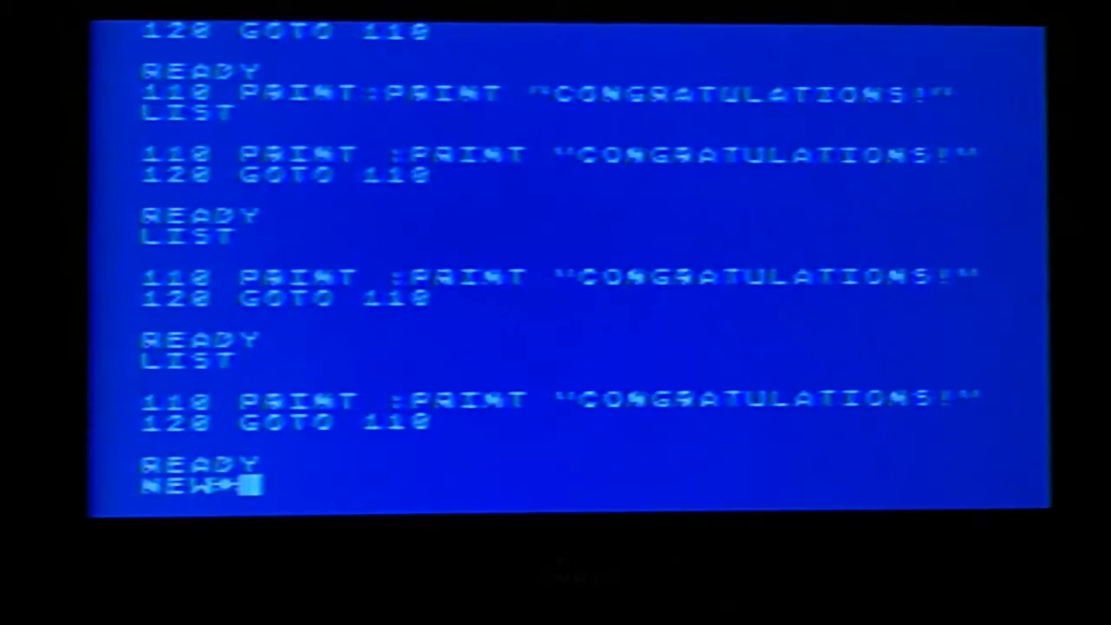
Clear memory with NEW and begin the DIM ANSWERS$(100) / PRINT ANSWERS$ program
key("Return")
type("20 PRINT ANSWER$")
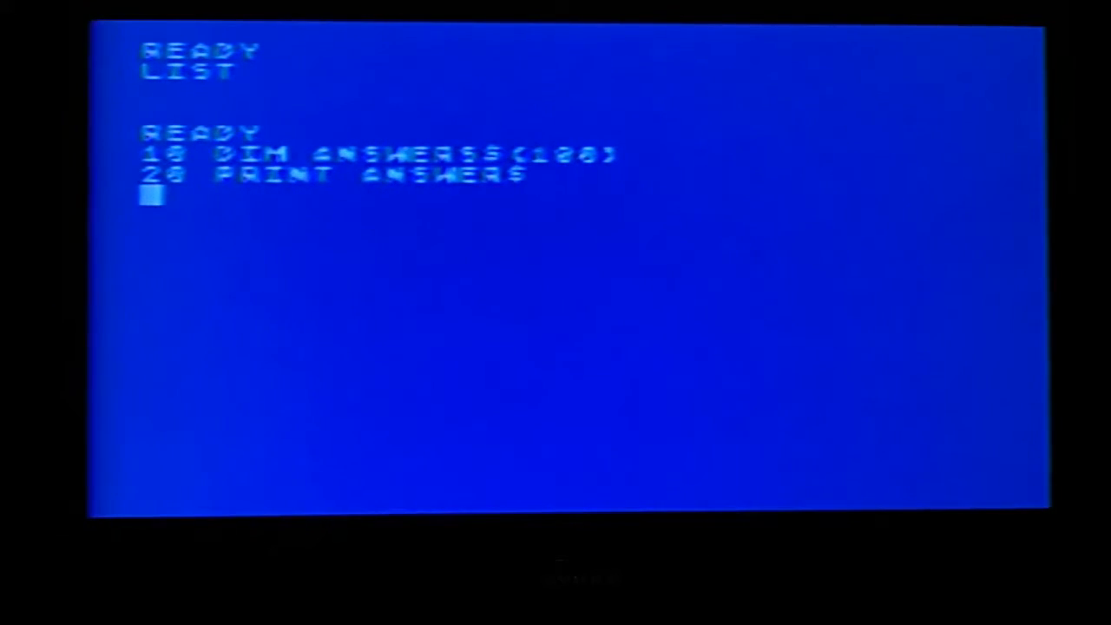
RUN the ANSWERS$ program, then LIST lines 10 and 20 individually
key("Return")
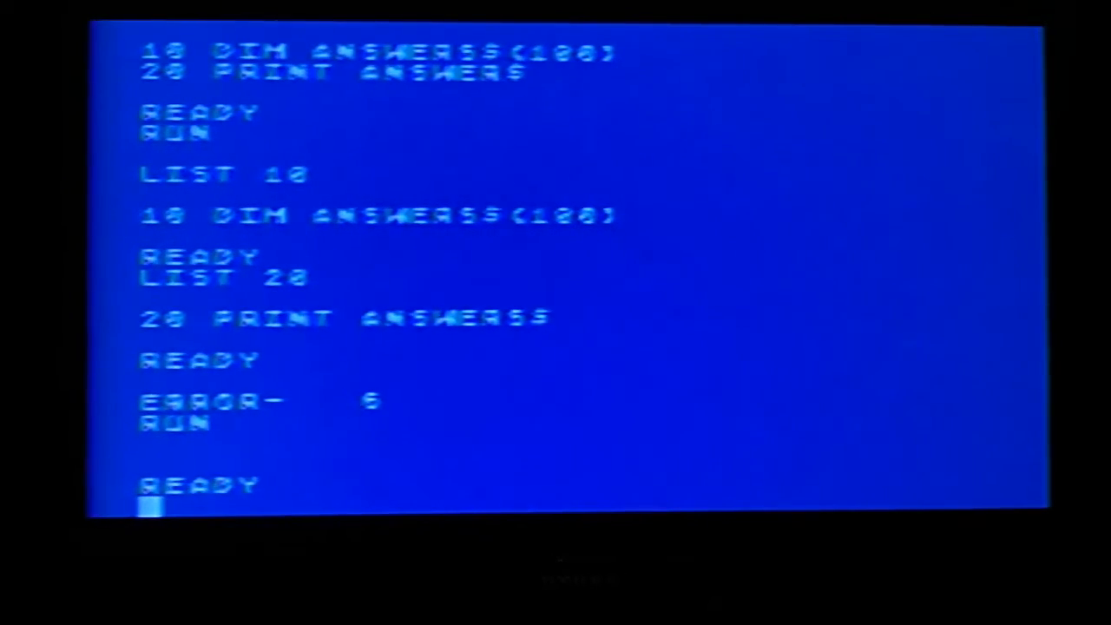
Add 20 ANSWERS$="STEVE MORROW", move PRINT to line 30, RUN, and print ANSWERS$ directly
type("20 ANSW")
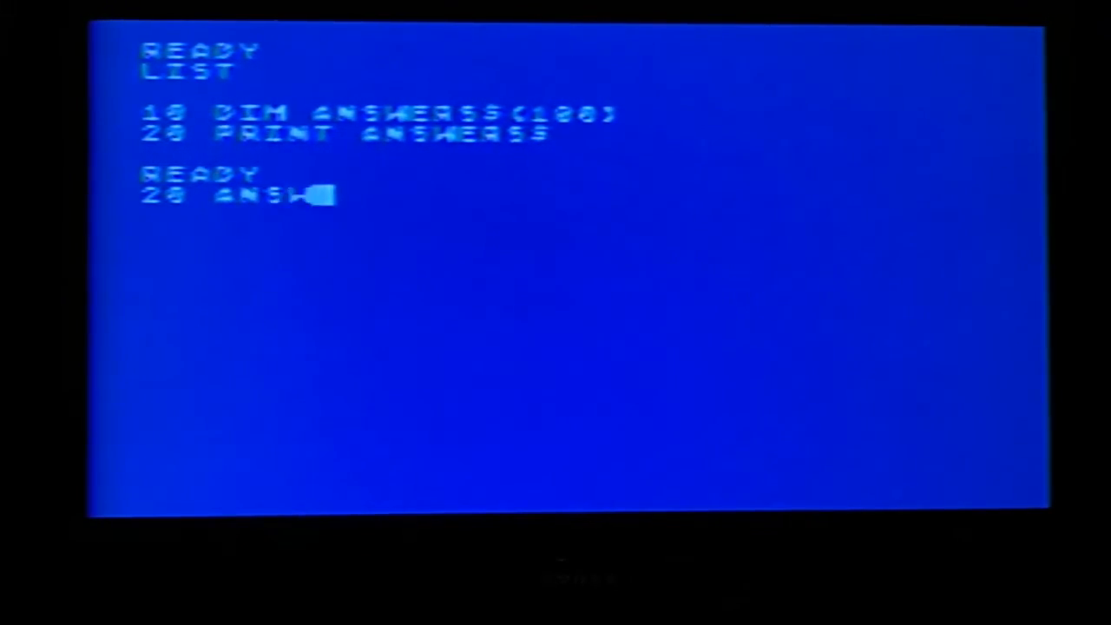
type("ERSS=")
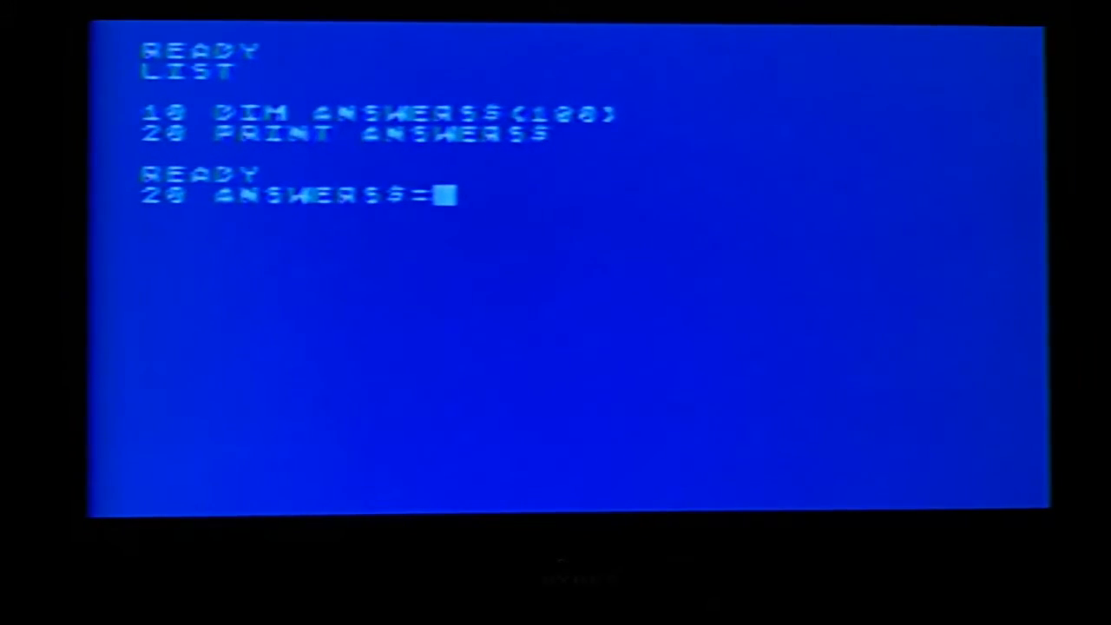
type("\"STEVE")
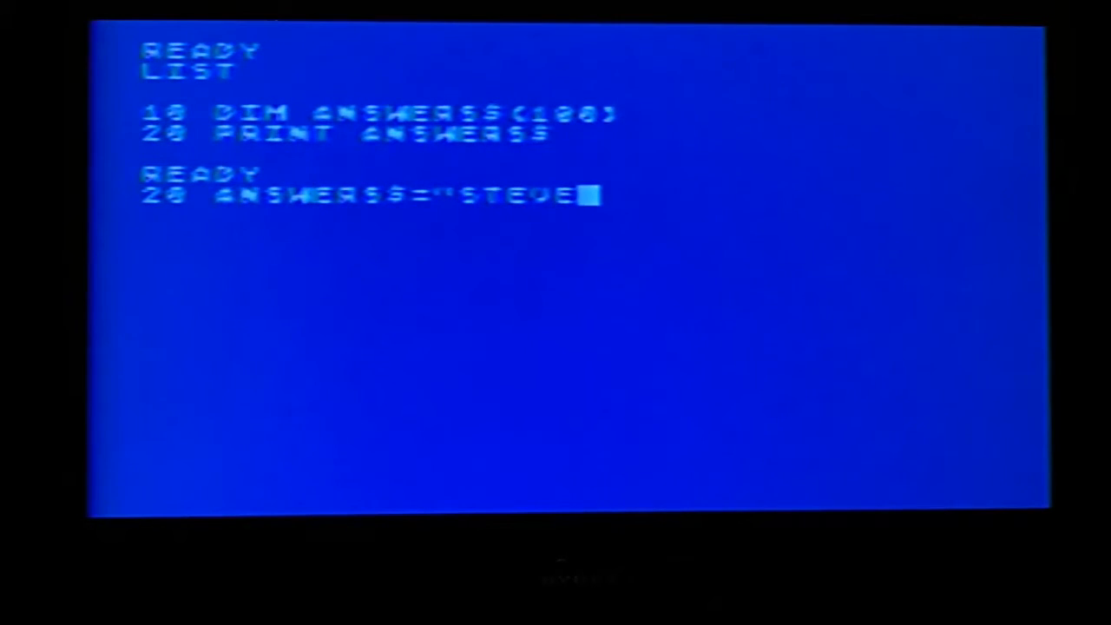
type("MORRO")
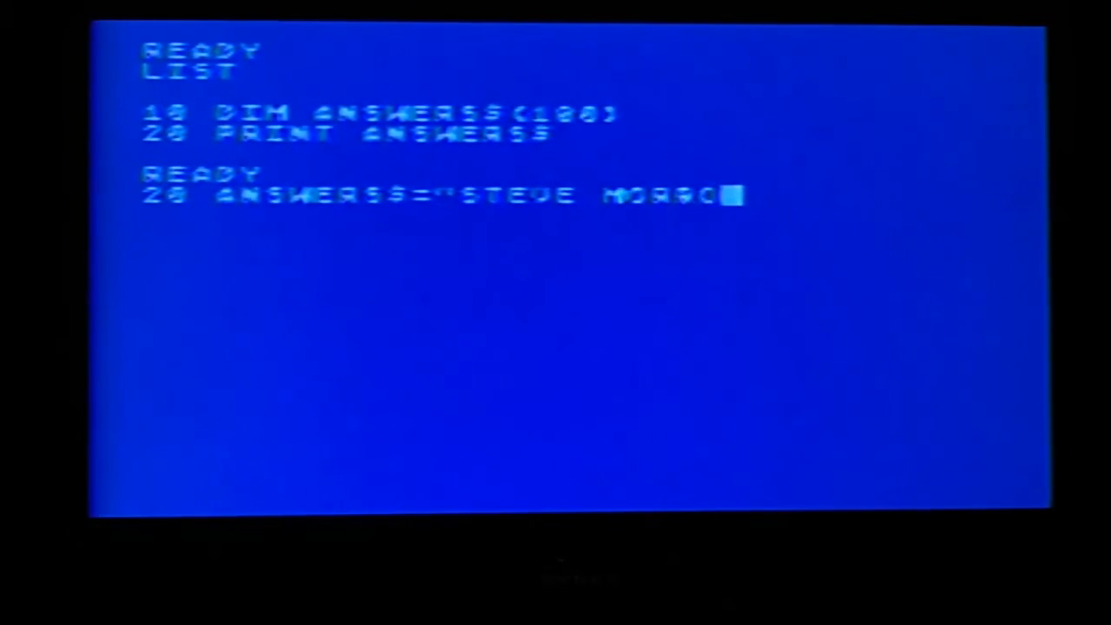
type("W")
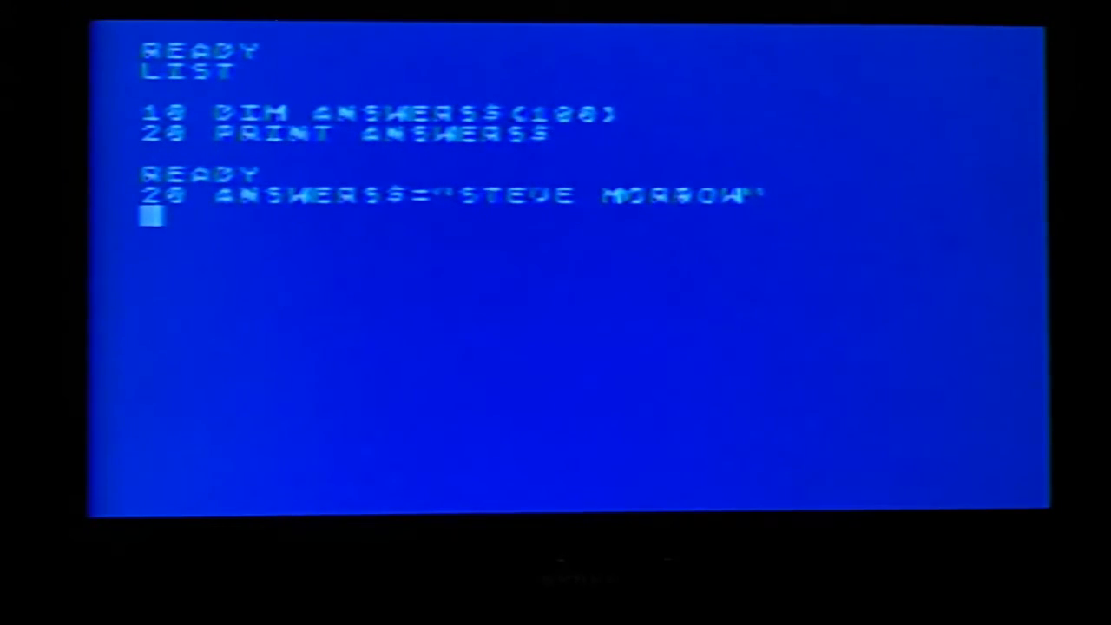
key("Return")
type("LIST")
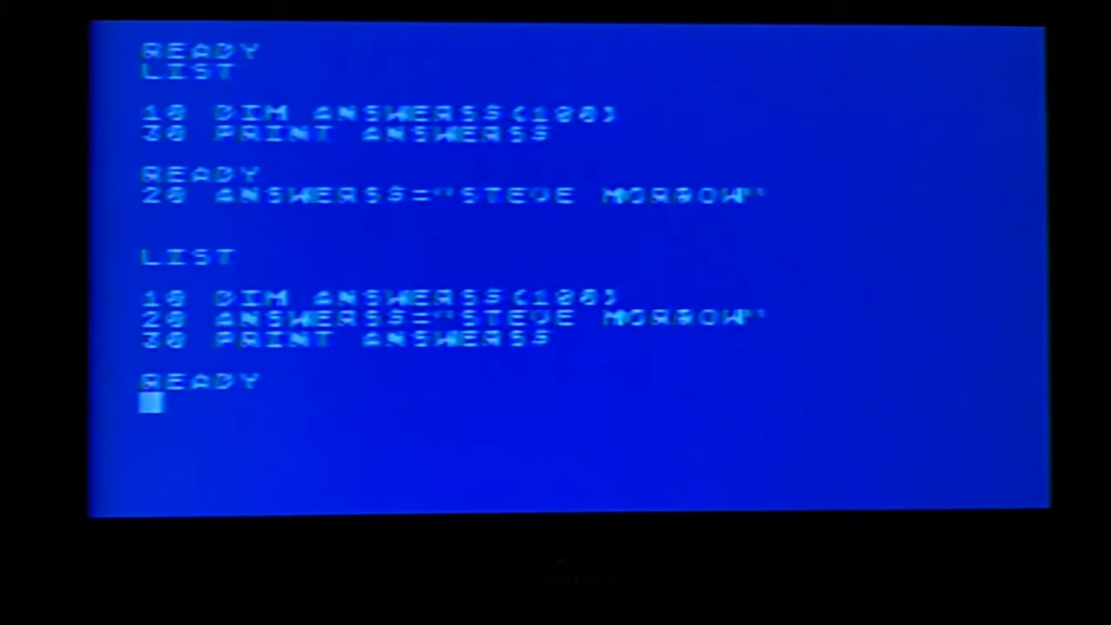
type("RUN")
type("PRINT")
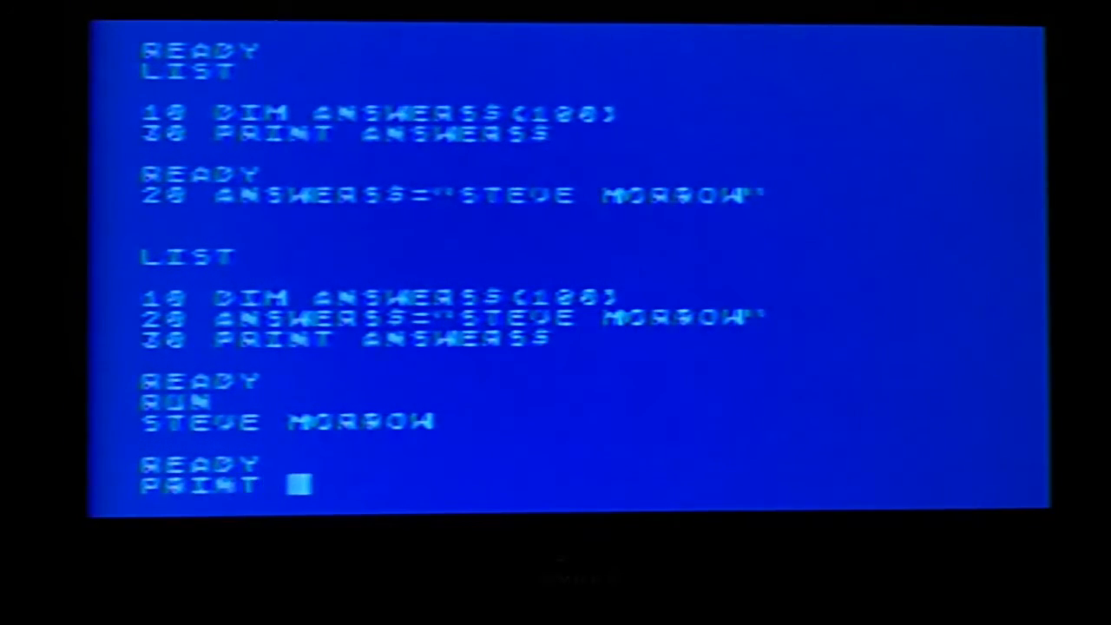
type("ANSWERS$")
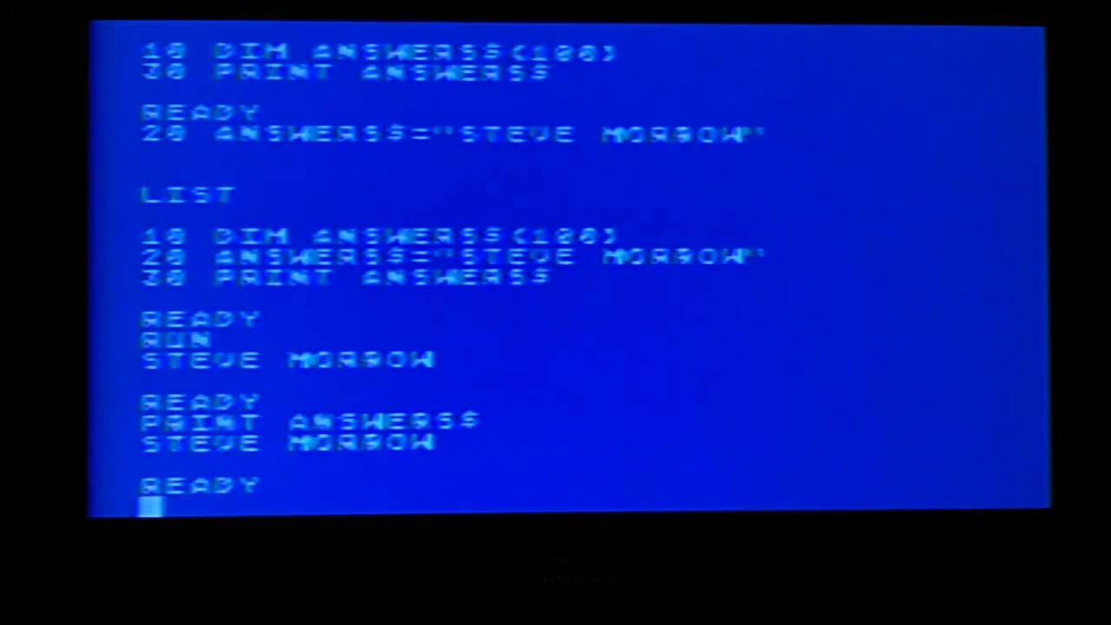
Type the immediate-mode assignment ANSWERS$="JOE BOB" at the READY prompt
type("L")
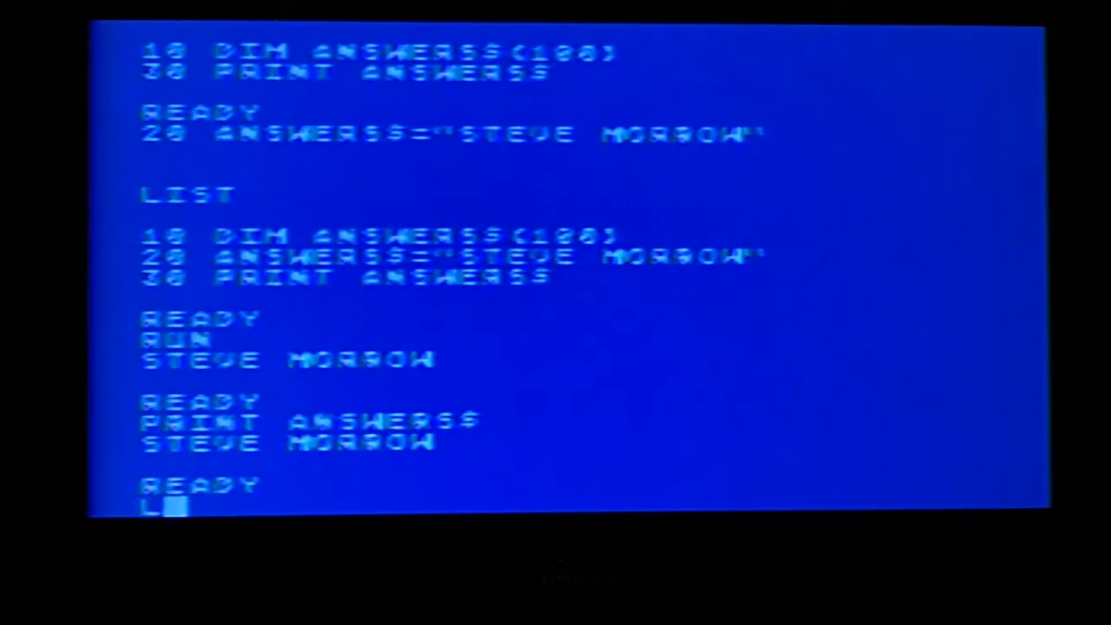
type("ANS")
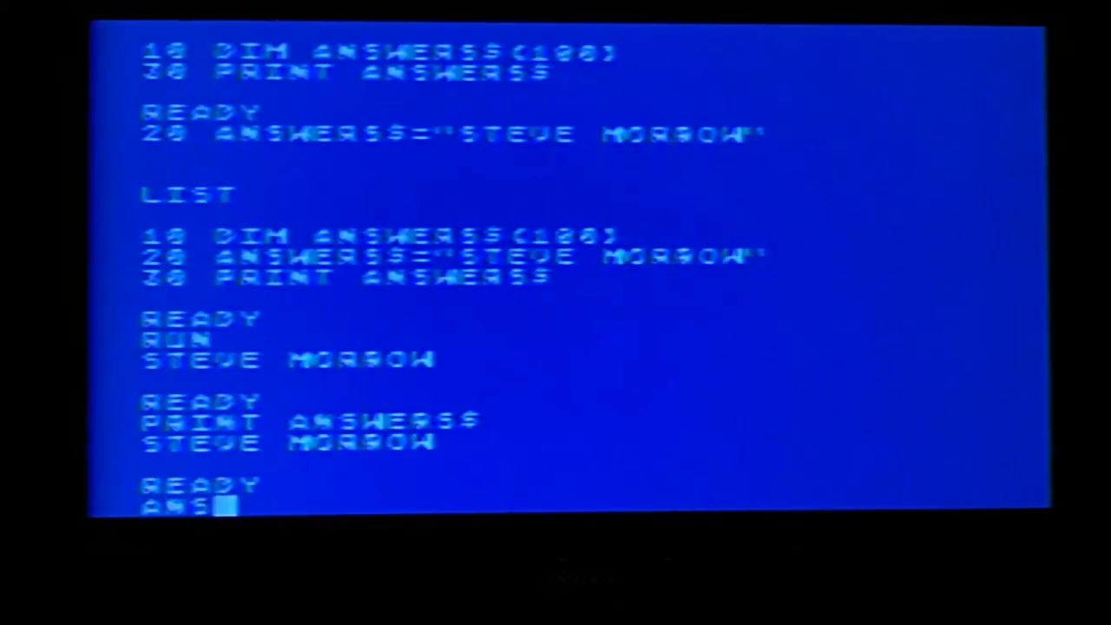
type("WERS$")
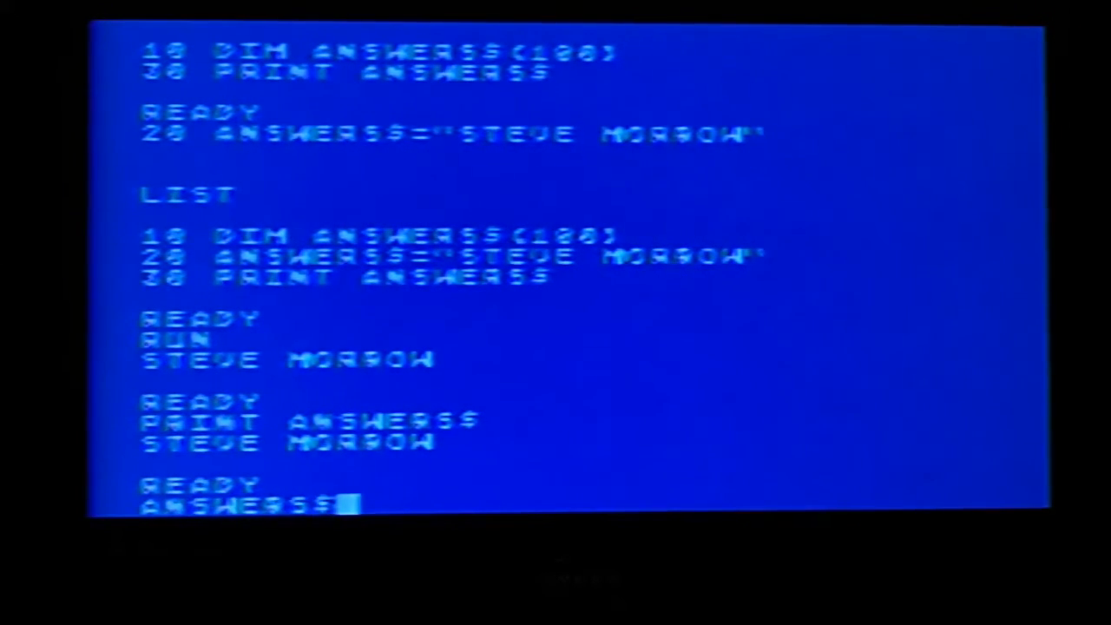
type("=\"")
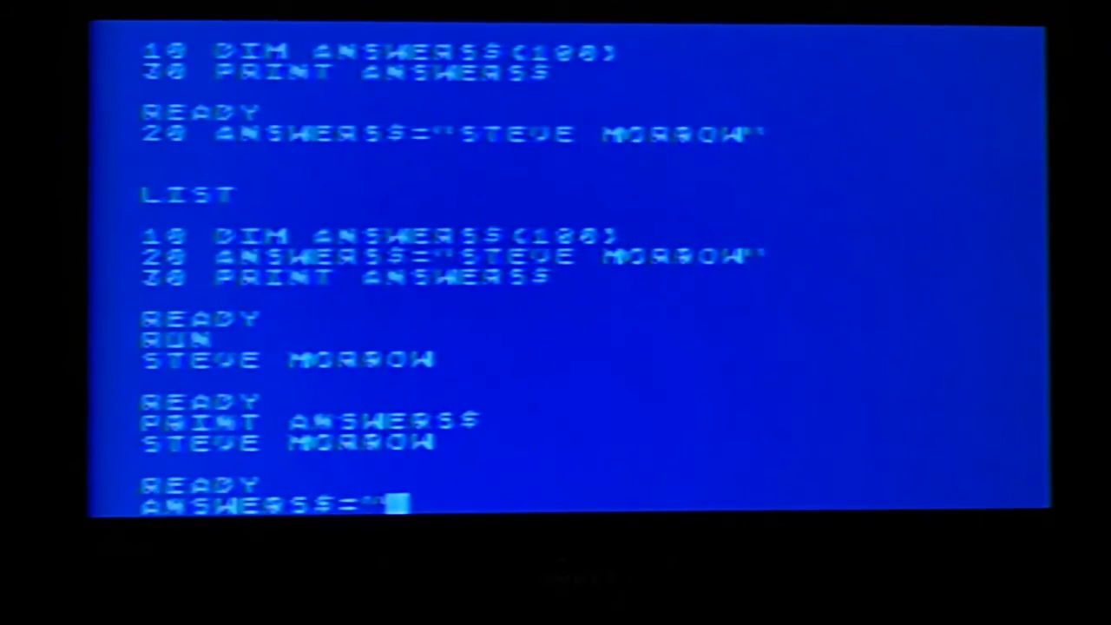
type("JOE BOB")
type("LI")
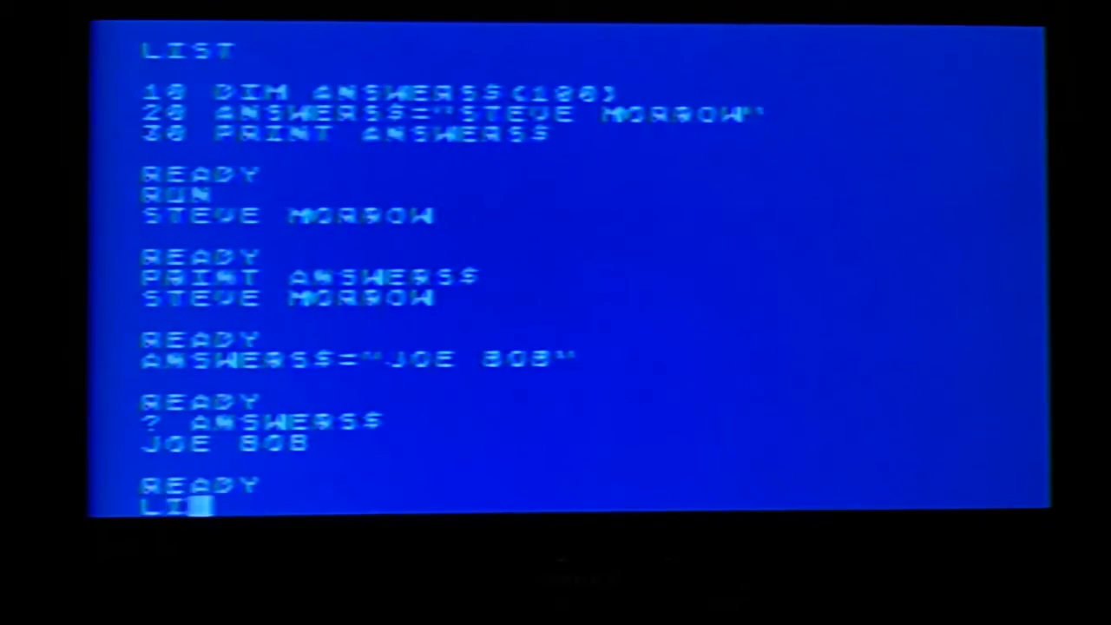
key("Return")
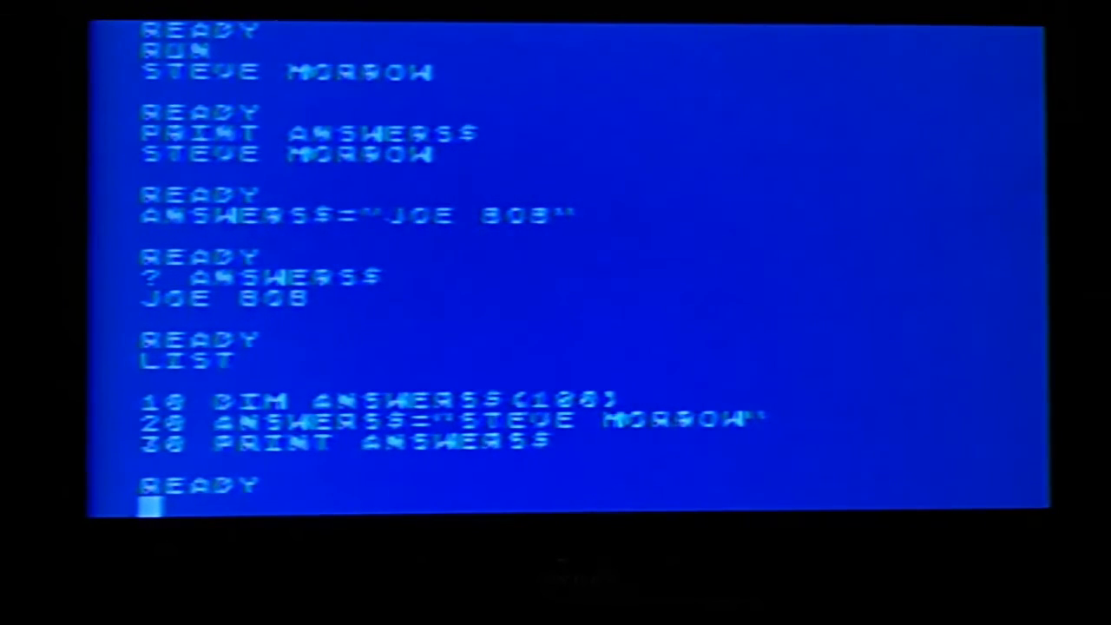
type("2")
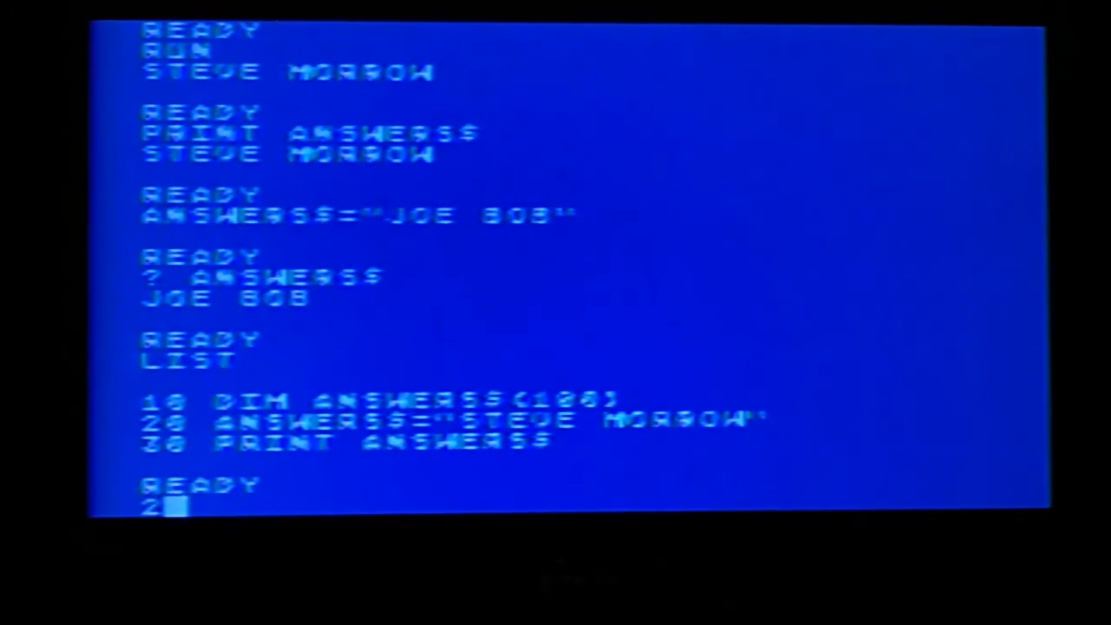